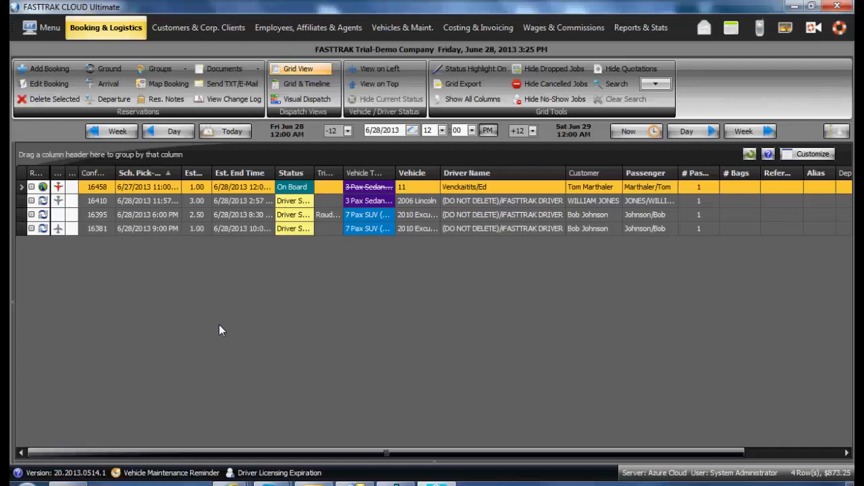
{"action": "mouse_move", "coordinate": [216, 322]}
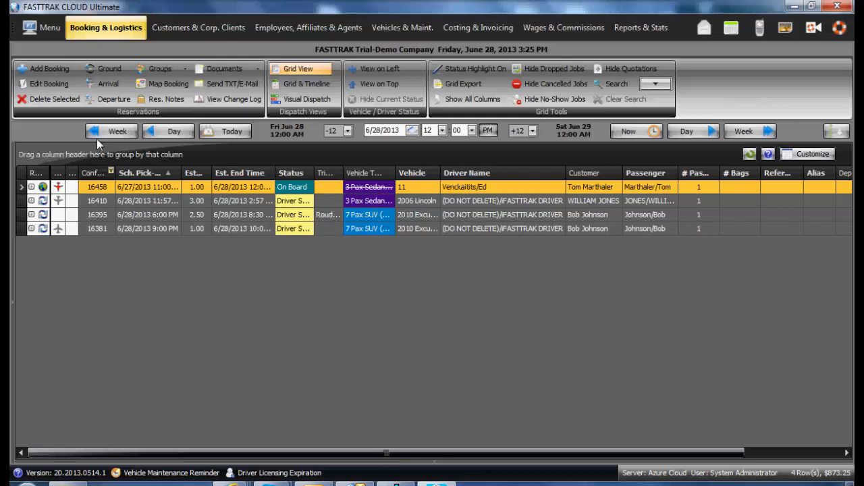
{"action": "mouse_move", "coordinate": [40, 27]}
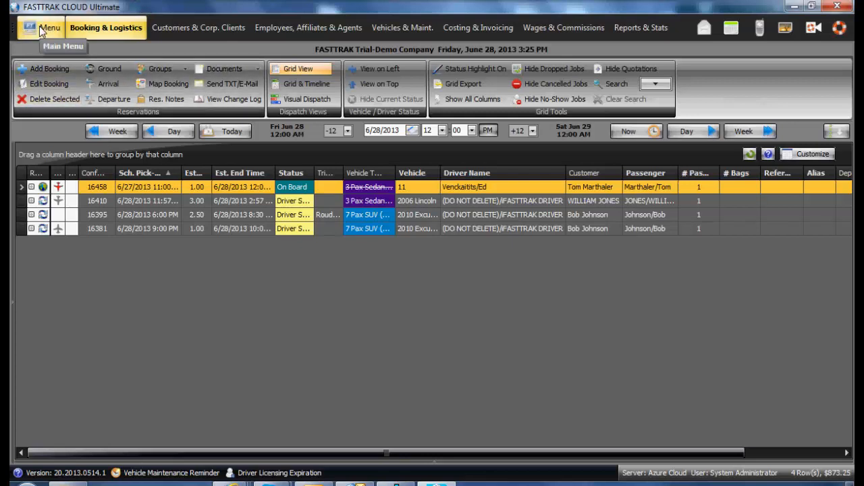
- Reach System Global Settings from the main menu's System, Company & Security Setup area
{"action": "left_click", "coordinate": [42, 27]}
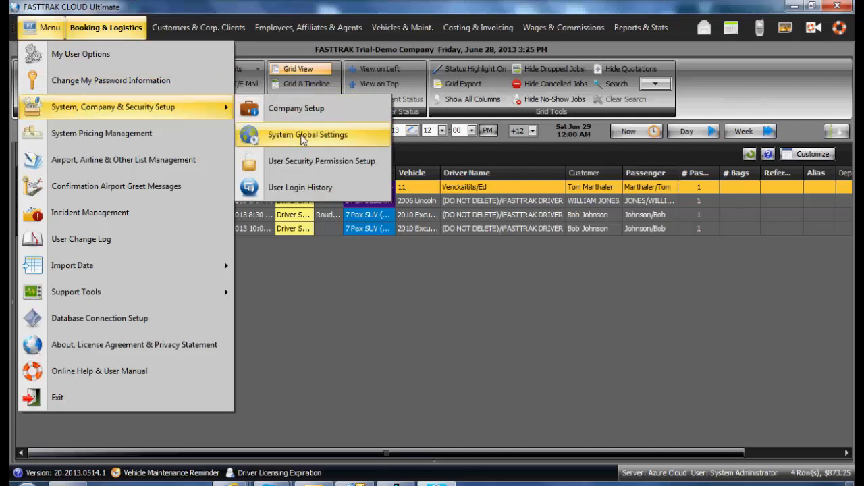
{"action": "left_click", "coordinate": [308, 136]}
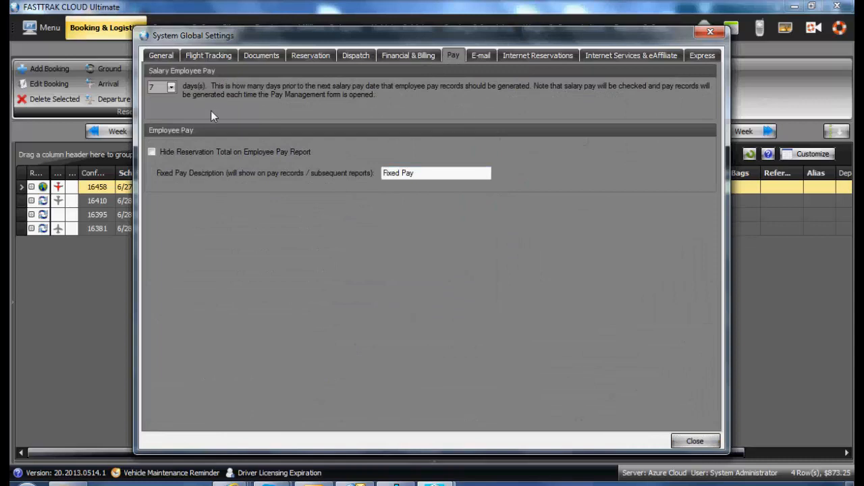
{"action": "mouse_move", "coordinate": [184, 84]}
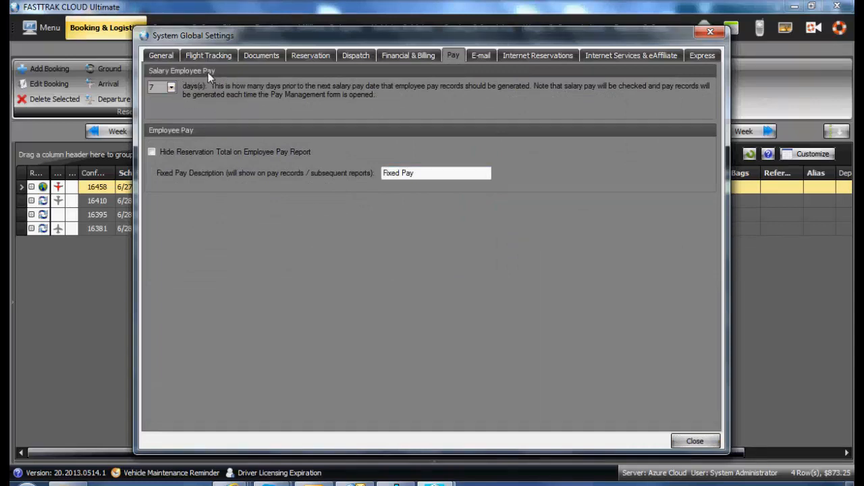
{"action": "mouse_move", "coordinate": [200, 107]}
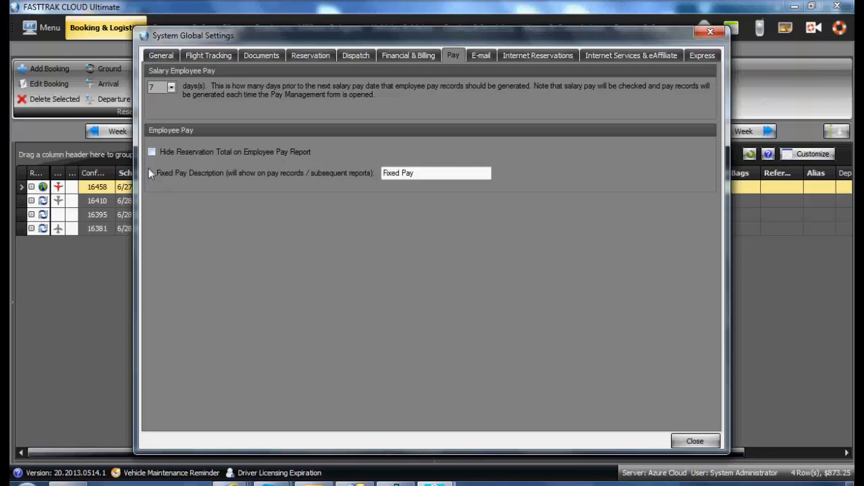
- Enable Hide Reservation Total on Employee Pay Report and select the Fixed Pay description text
{"action": "left_click", "coordinate": [152, 151]}
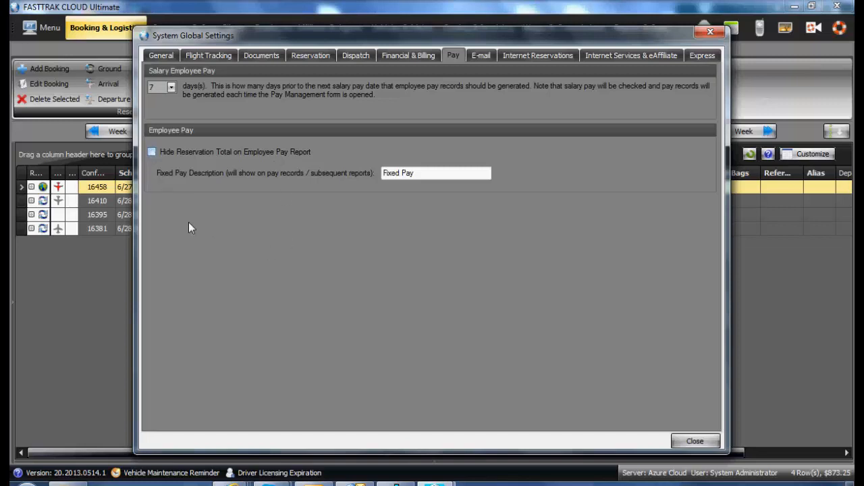
{"action": "left_click", "coordinate": [151, 151]}
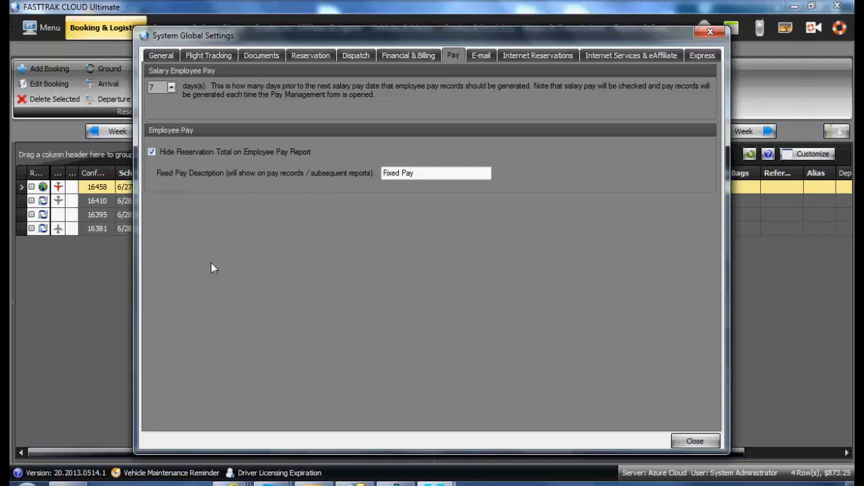
{"action": "mouse_move", "coordinate": [426, 190]}
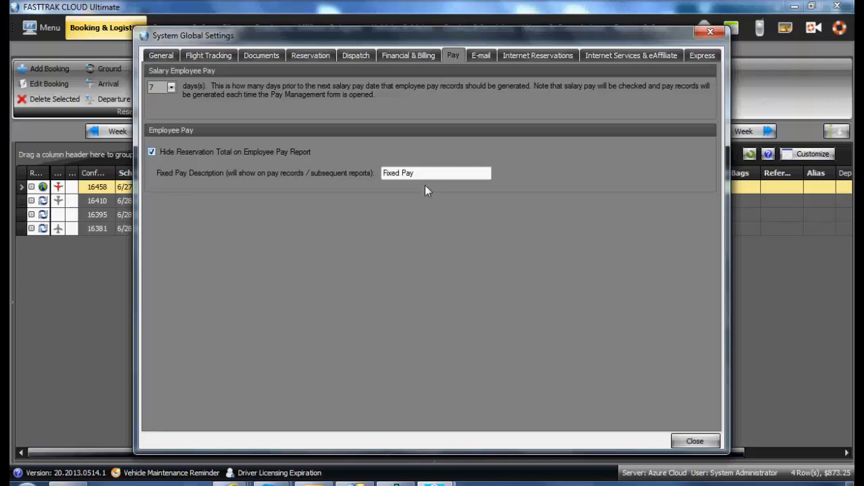
{"action": "left_click", "coordinate": [151, 152]}
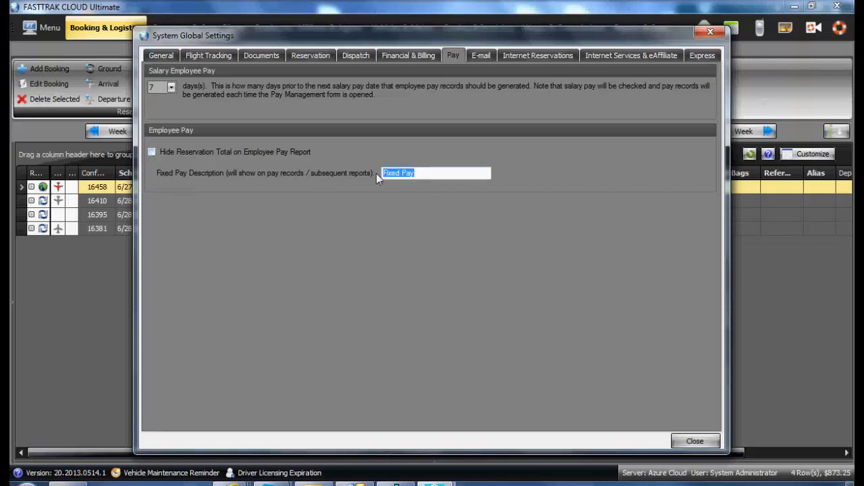
{"action": "mouse_move", "coordinate": [378, 279]}
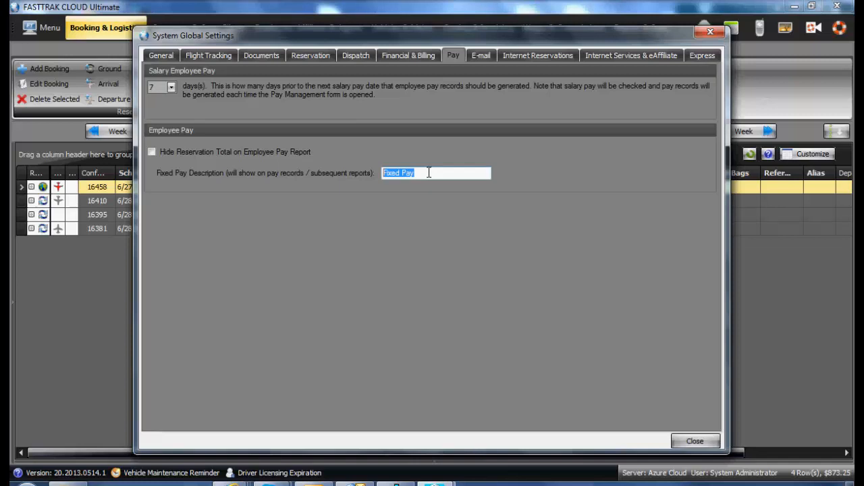
{"action": "mouse_move", "coordinate": [508, 326]}
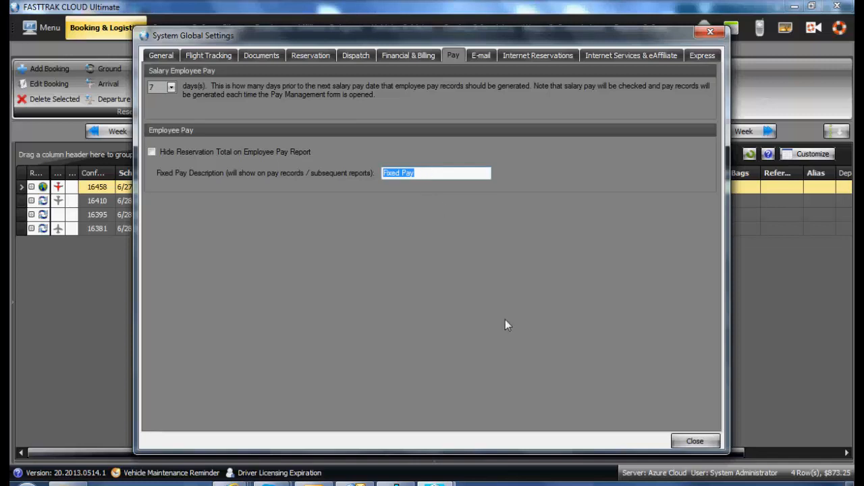